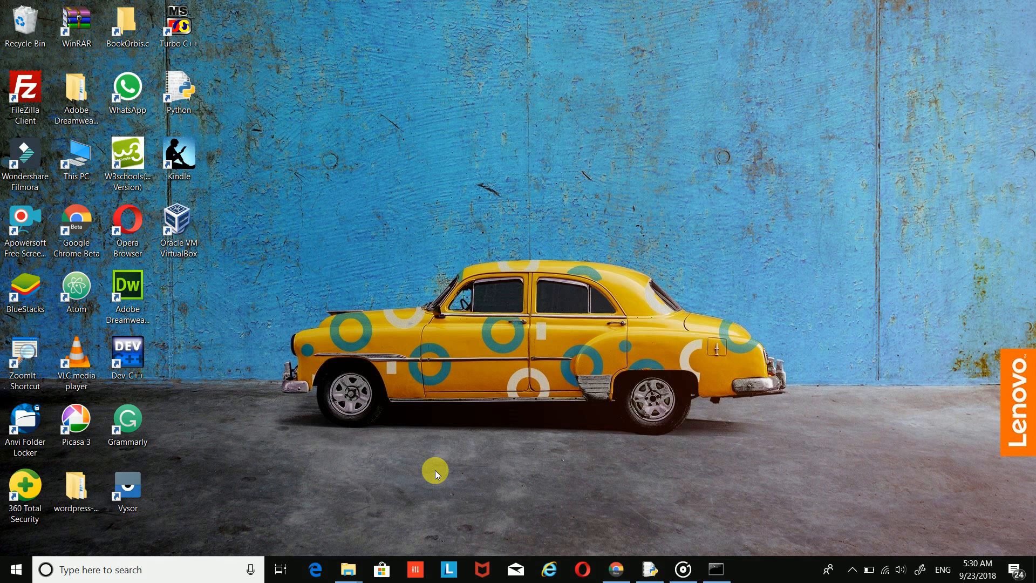
{"action": "mouse_move", "coordinate": [523, 528]}
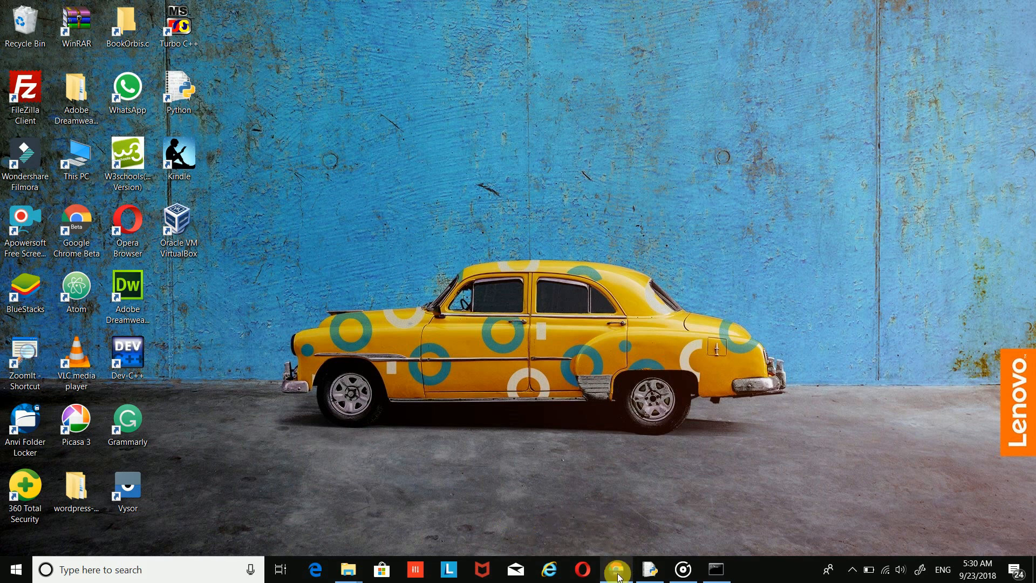
{"action": "mouse_move", "coordinate": [617, 569]}
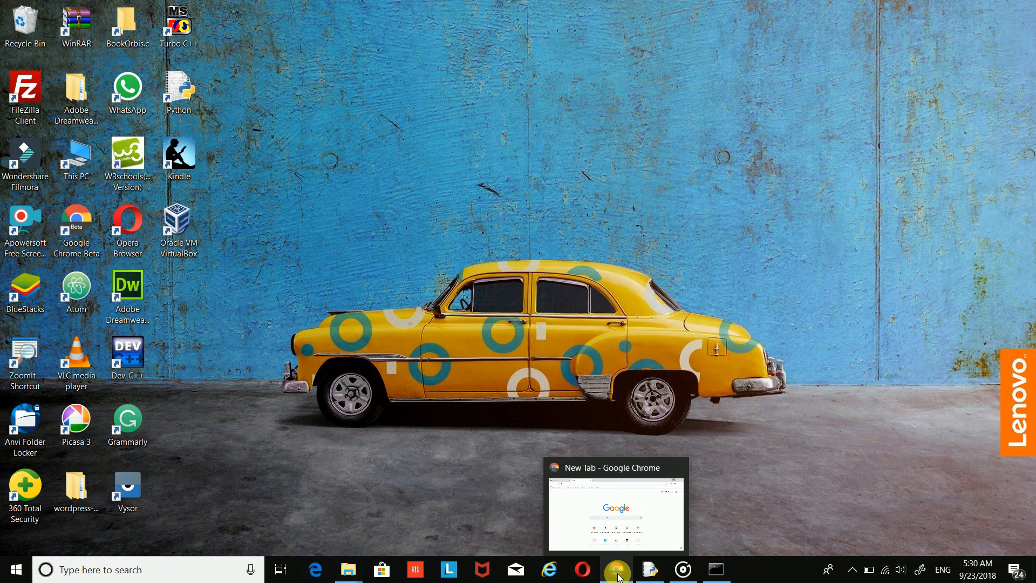
{"action": "mouse_move", "coordinate": [488, 501]}
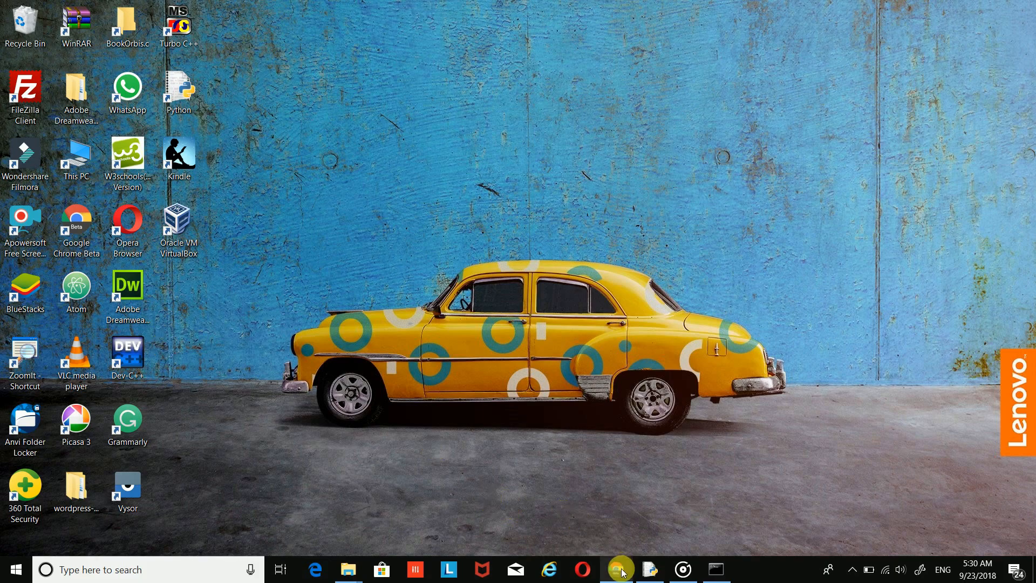
Bring Chrome back and load 127.0.0.1, which shows the connection refused.
{"action": "left_click", "coordinate": [616, 569]}
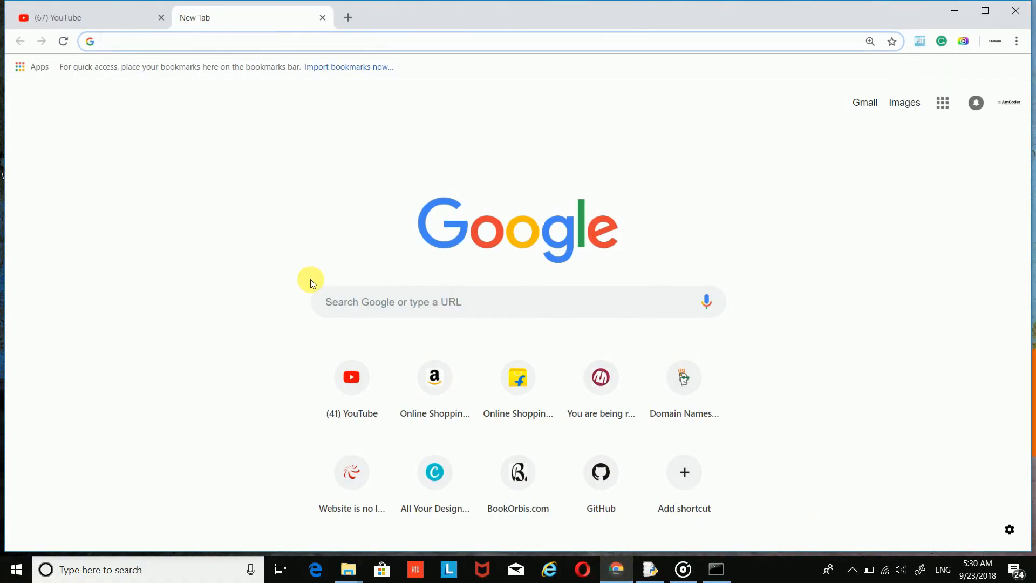
{"action": "mouse_move", "coordinate": [137, 41]}
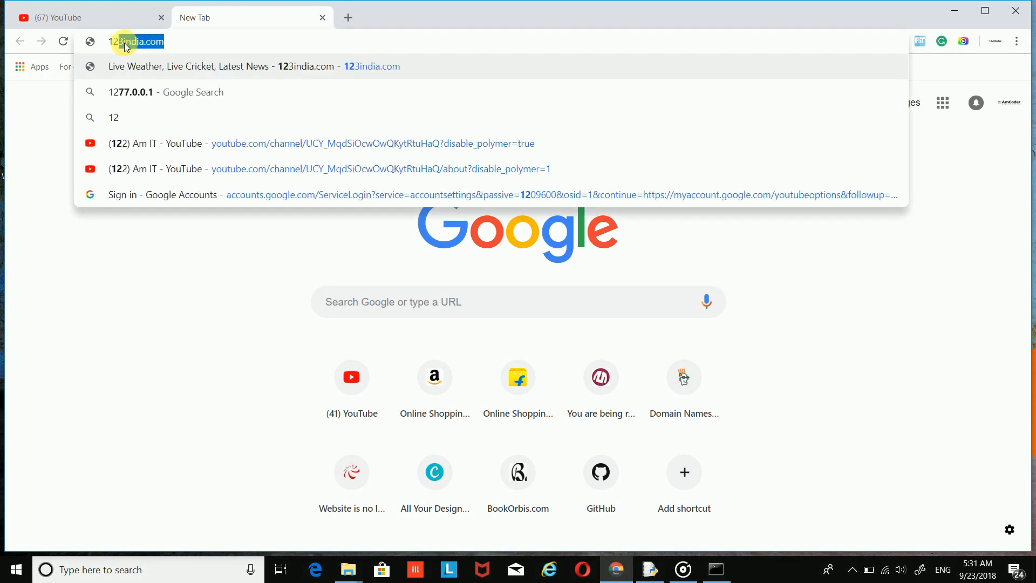
{"action": "type", "text": "127.0.0."}
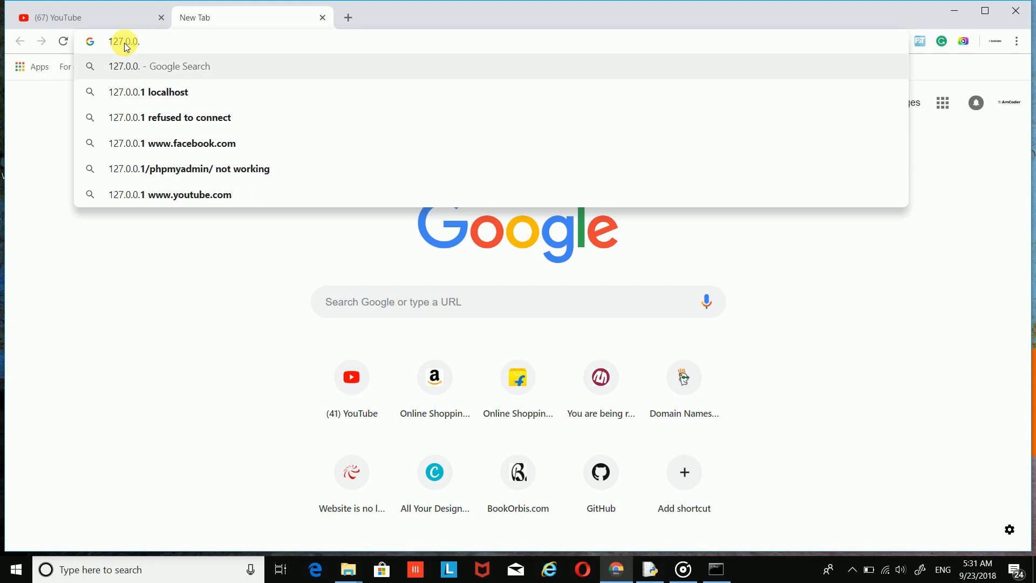
{"action": "type", "text": "1"}
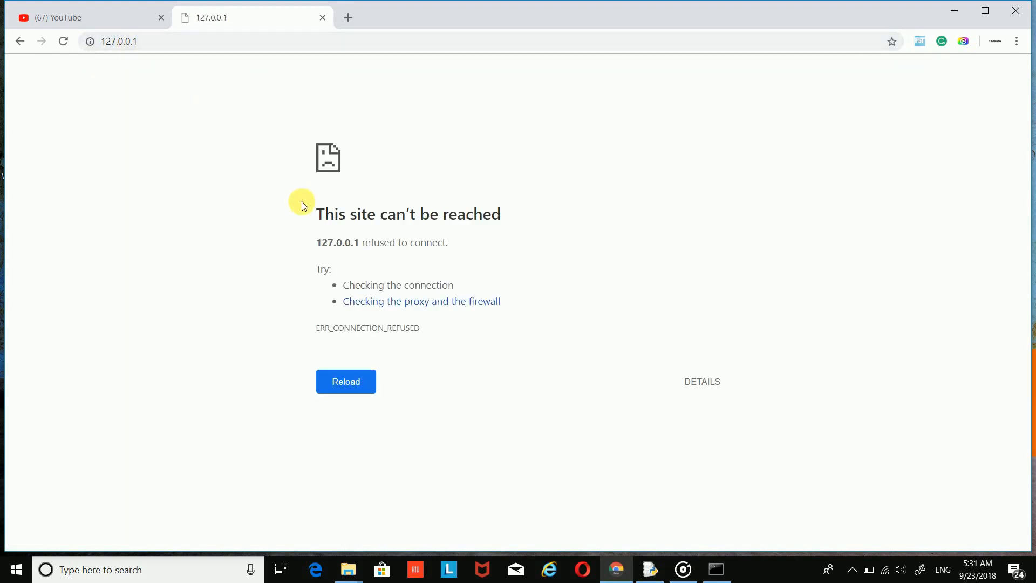
{"action": "mouse_move", "coordinate": [342, 226]}
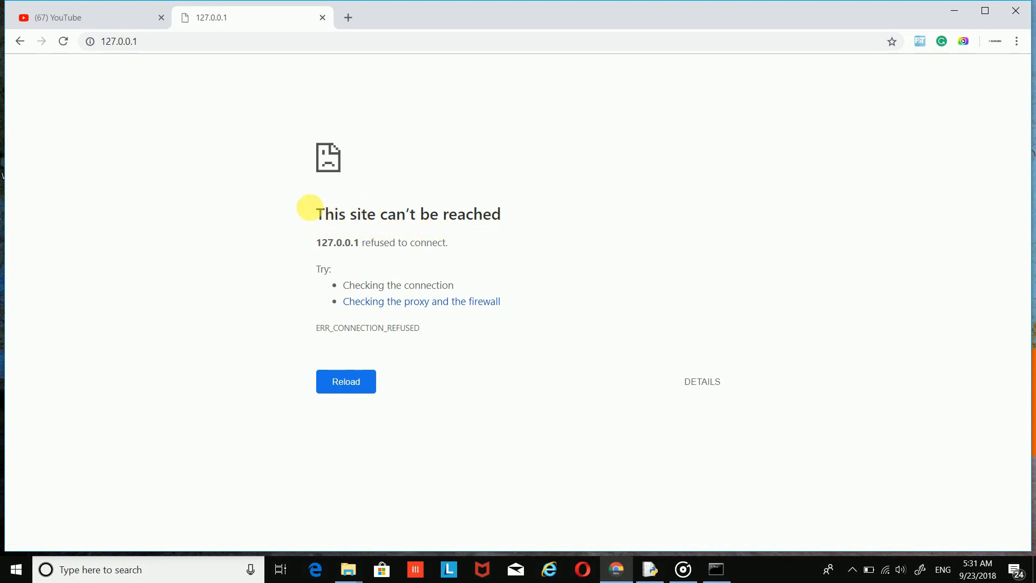
{"action": "mouse_move", "coordinate": [288, 203]}
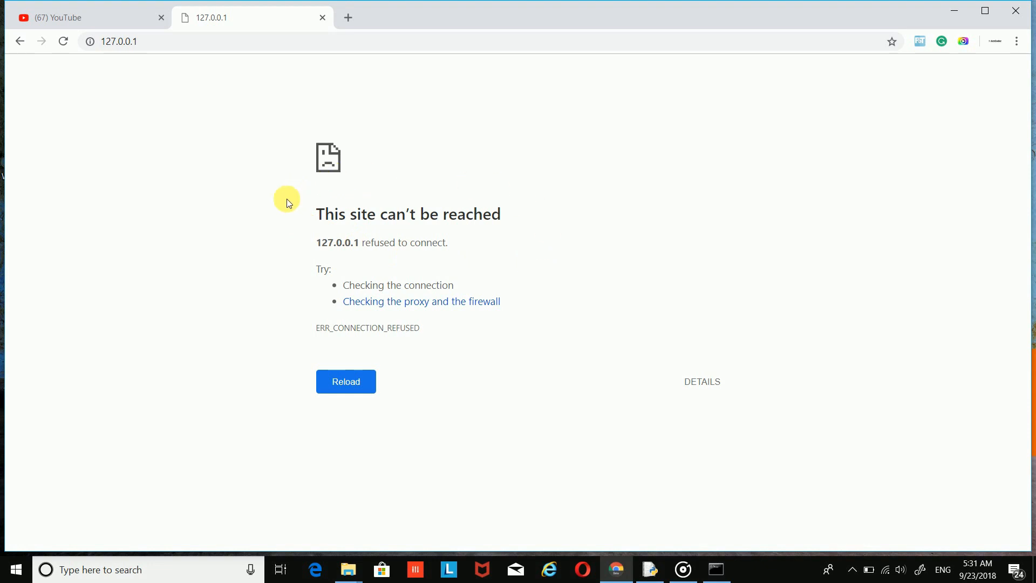
{"action": "mouse_move", "coordinate": [346, 67]}
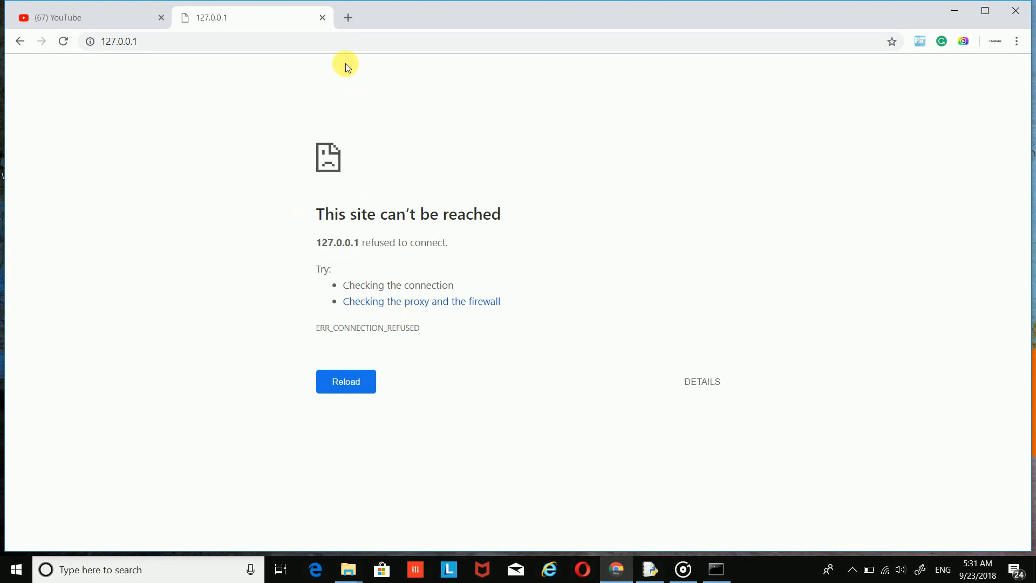
{"action": "mouse_move", "coordinate": [601, 51]}
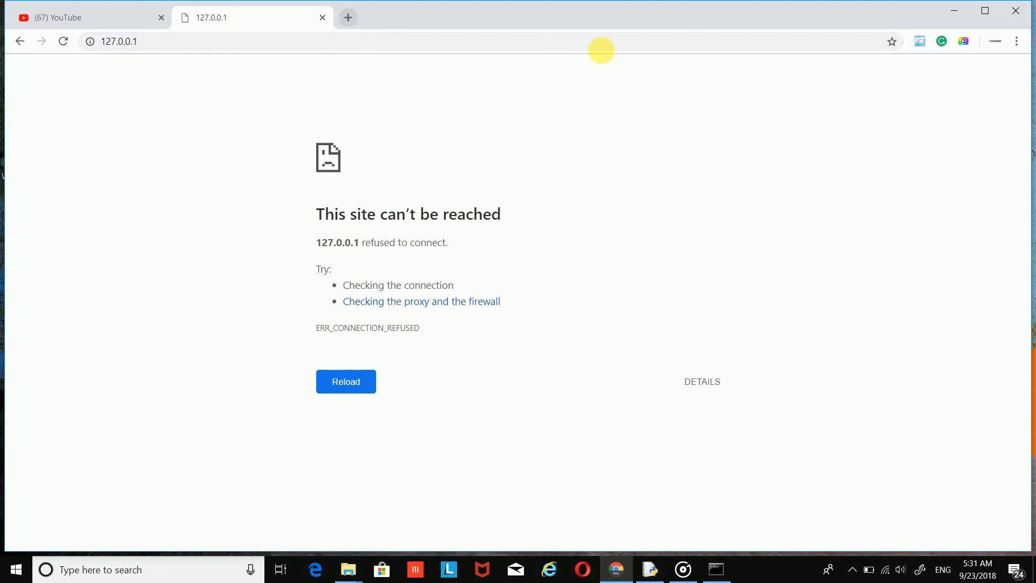
{"action": "mouse_move", "coordinate": [954, 11]}
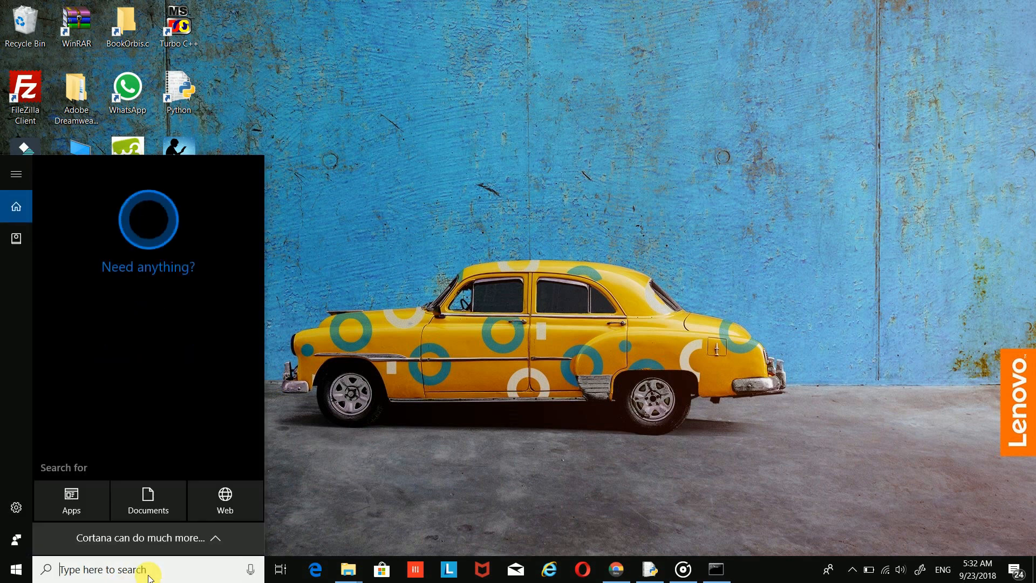
Search 'control', open Control Panel, and view all items as large icons.
{"action": "type", "text": "can"}
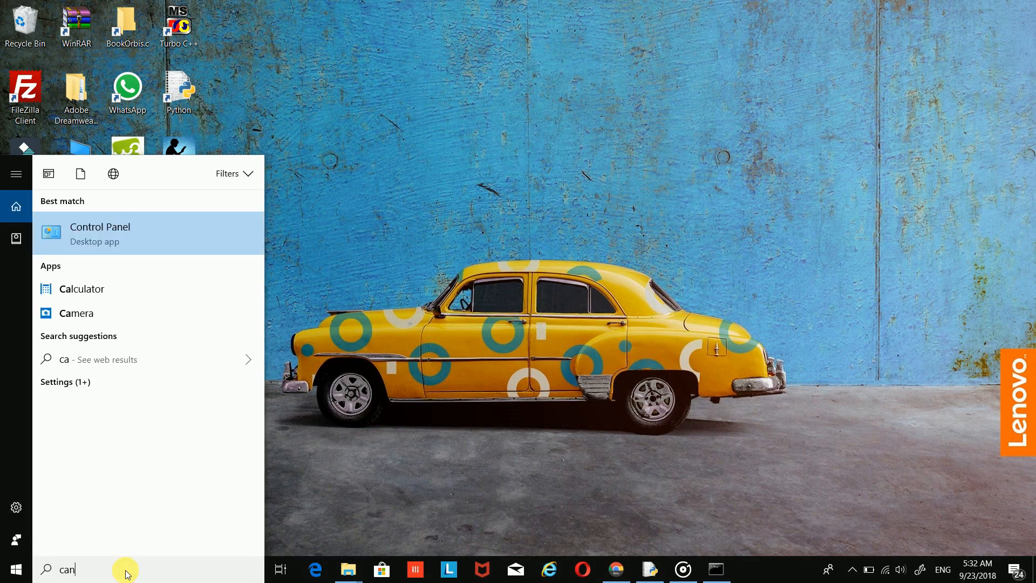
{"action": "type", "text": "trol"}
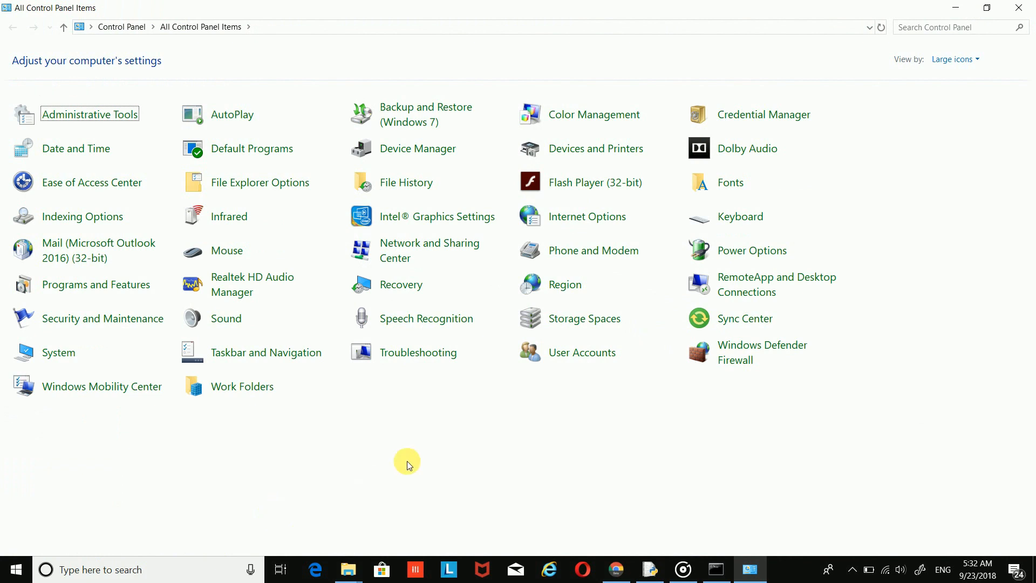
{"action": "left_click", "coordinate": [954, 58]}
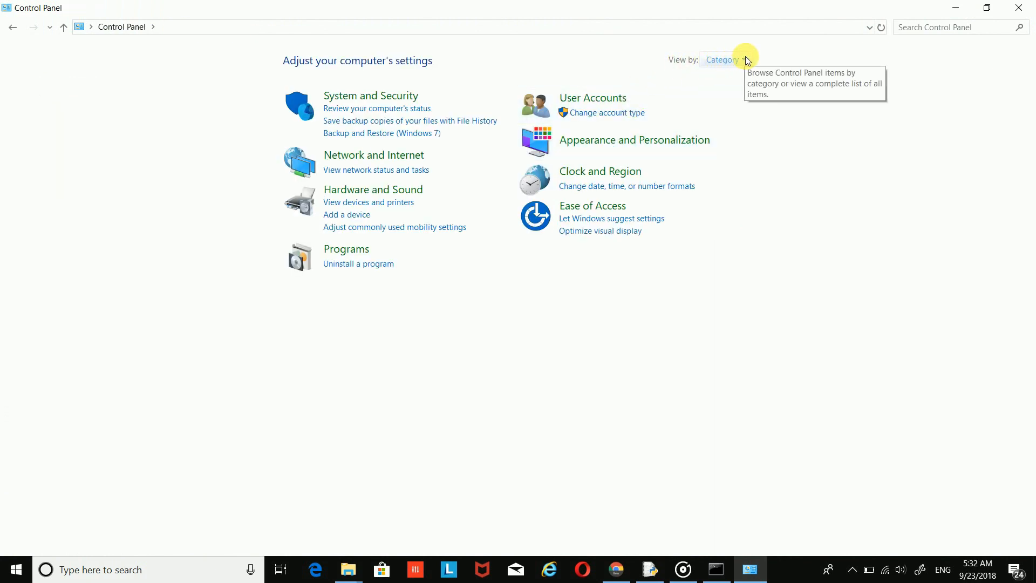
{"action": "left_click", "coordinate": [727, 60]}
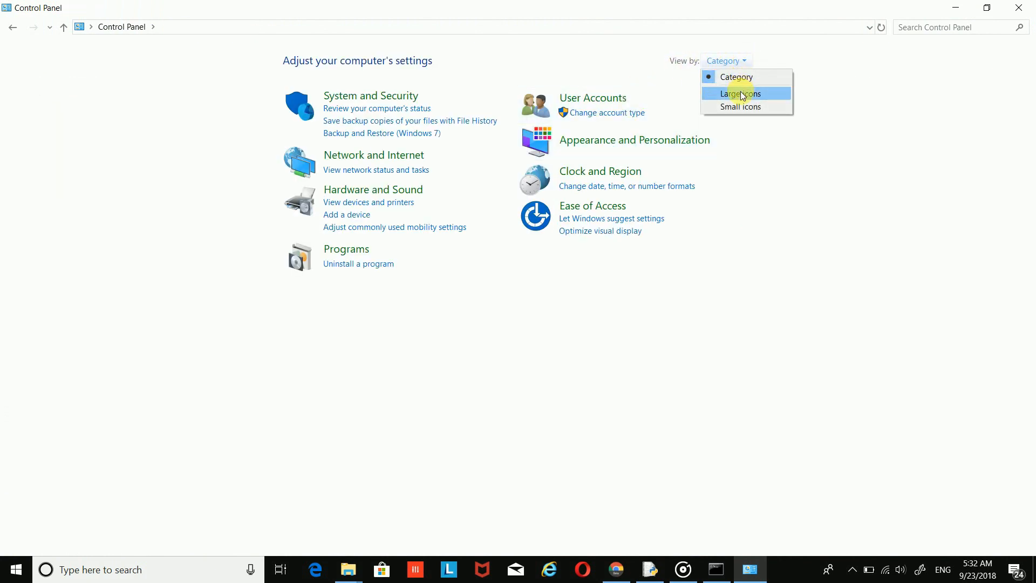
{"action": "left_click", "coordinate": [741, 94]}
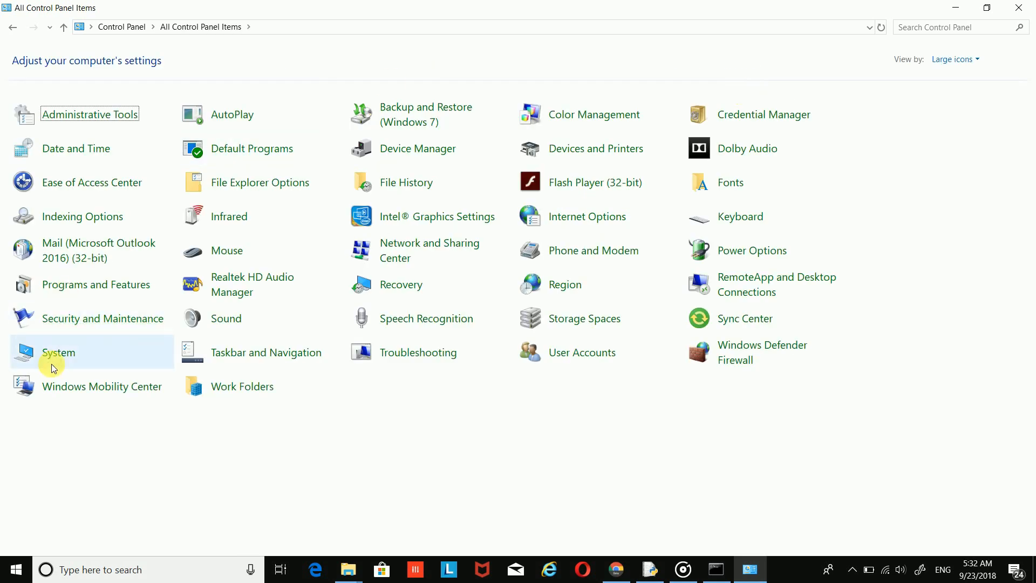
{"action": "mouse_move", "coordinate": [125, 291]}
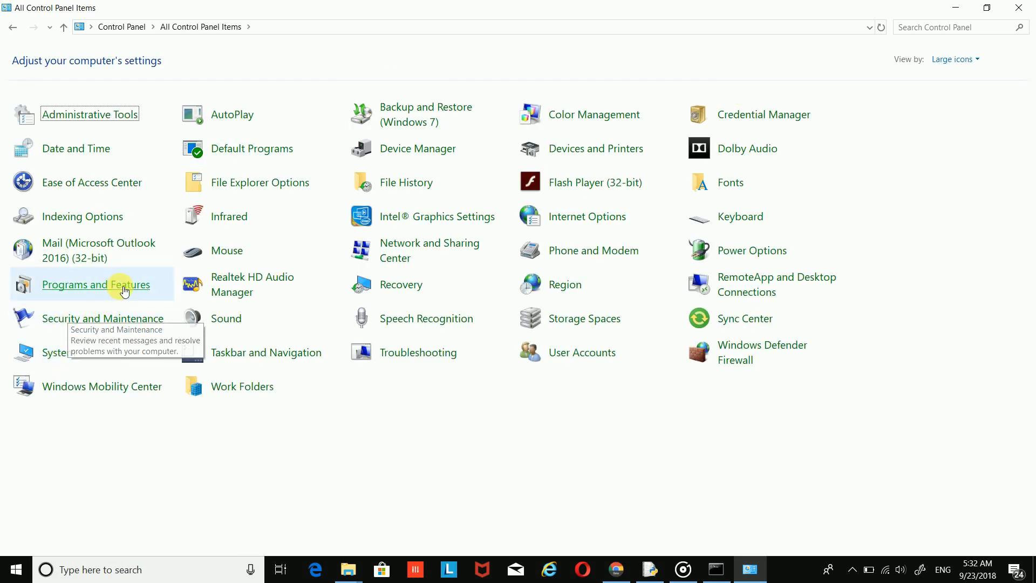
Open Programs and Features from the Control Panel items.
{"action": "left_click", "coordinate": [96, 284]}
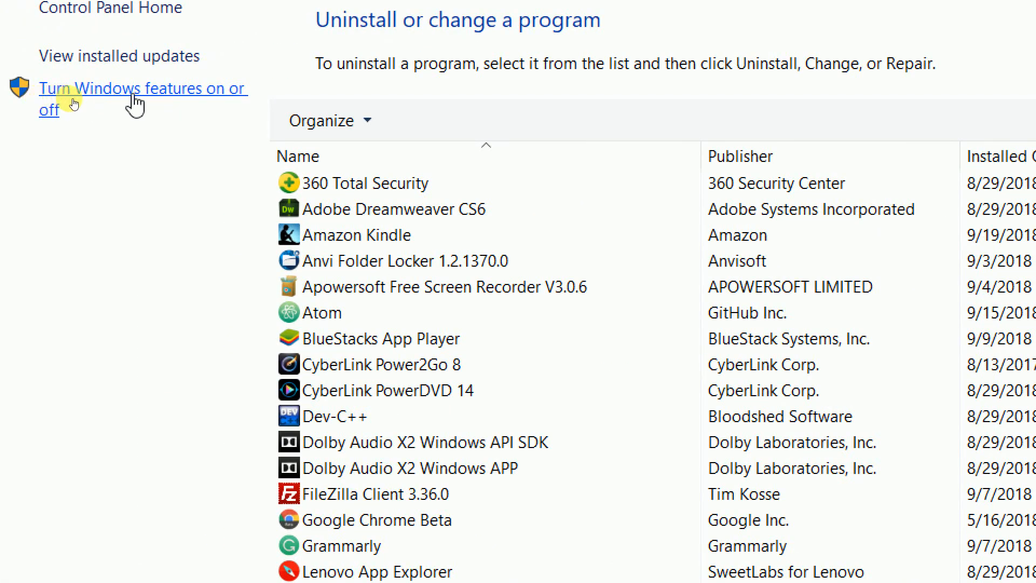
{"action": "mouse_move", "coordinate": [135, 106]}
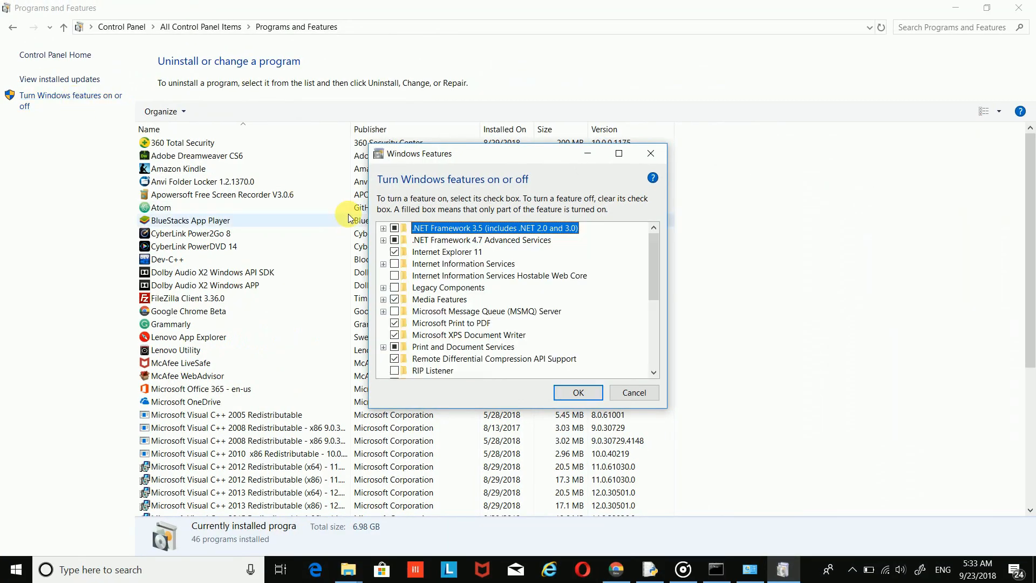
{"action": "mouse_move", "coordinate": [457, 255]}
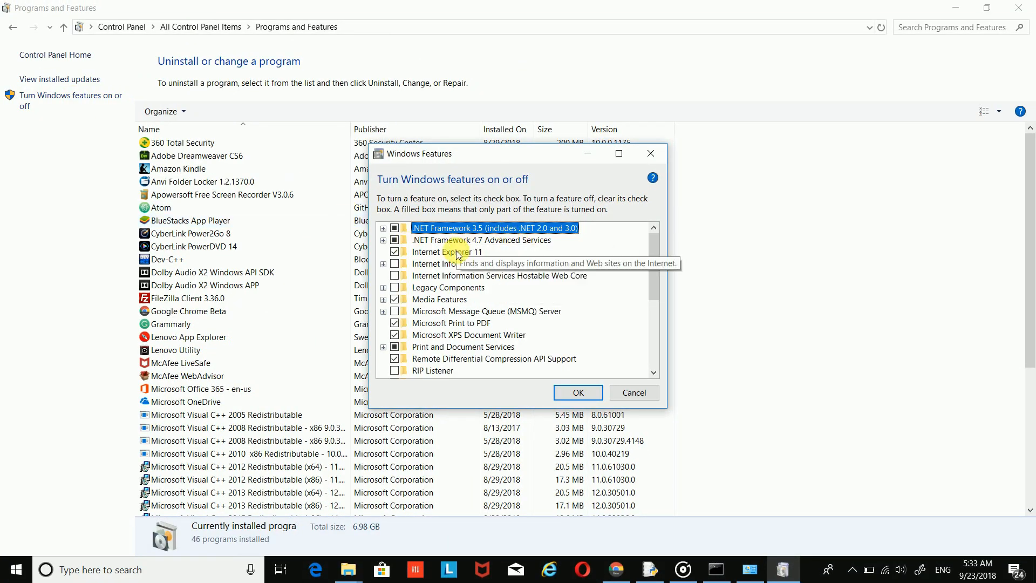
{"action": "mouse_move", "coordinate": [452, 283]}
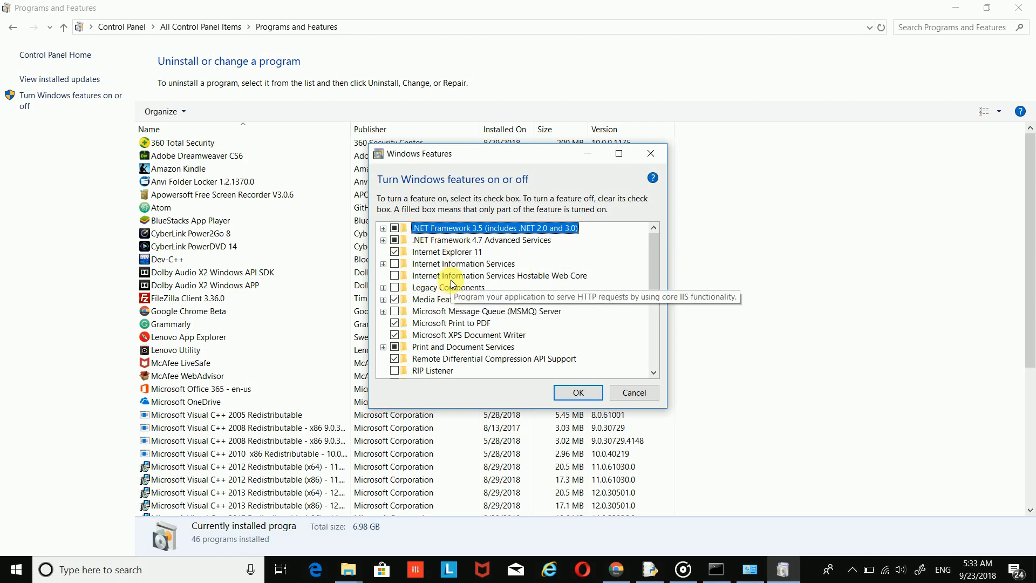
{"action": "mouse_move", "coordinate": [433, 311]}
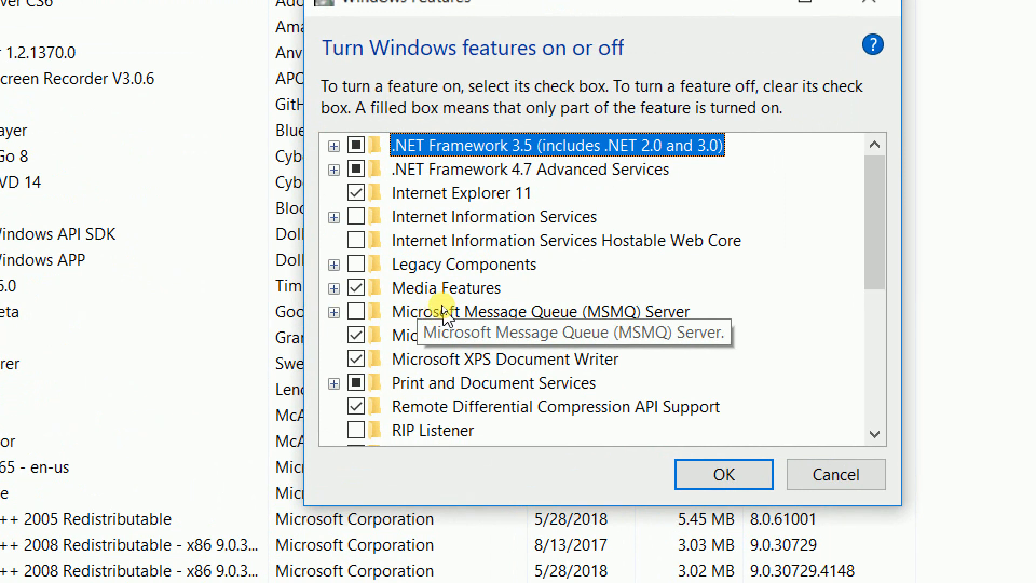
{"action": "mouse_move", "coordinate": [529, 239]}
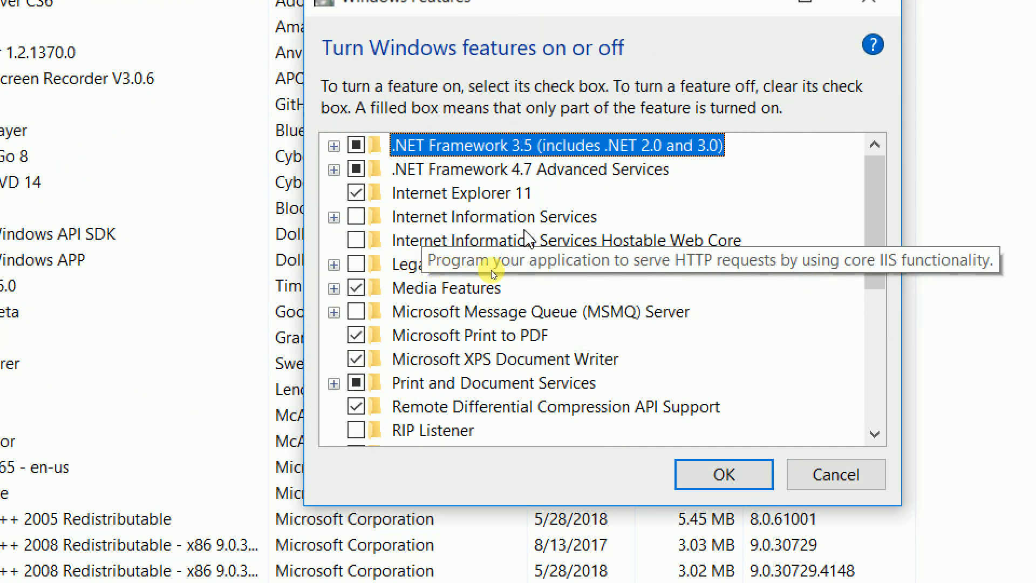
{"action": "mouse_move", "coordinate": [413, 276]}
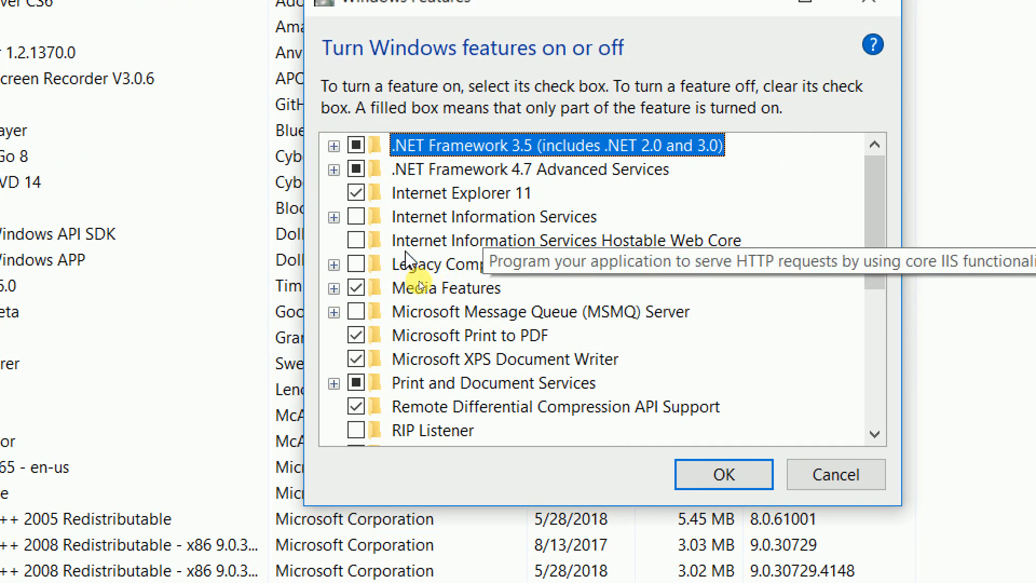
{"action": "mouse_move", "coordinate": [453, 263]}
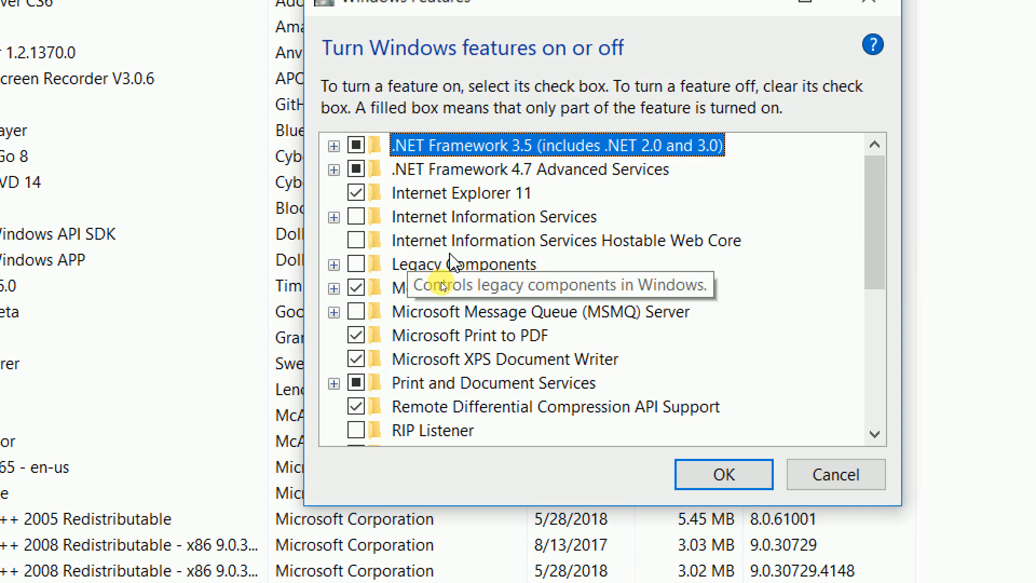
{"action": "mouse_move", "coordinate": [397, 283]}
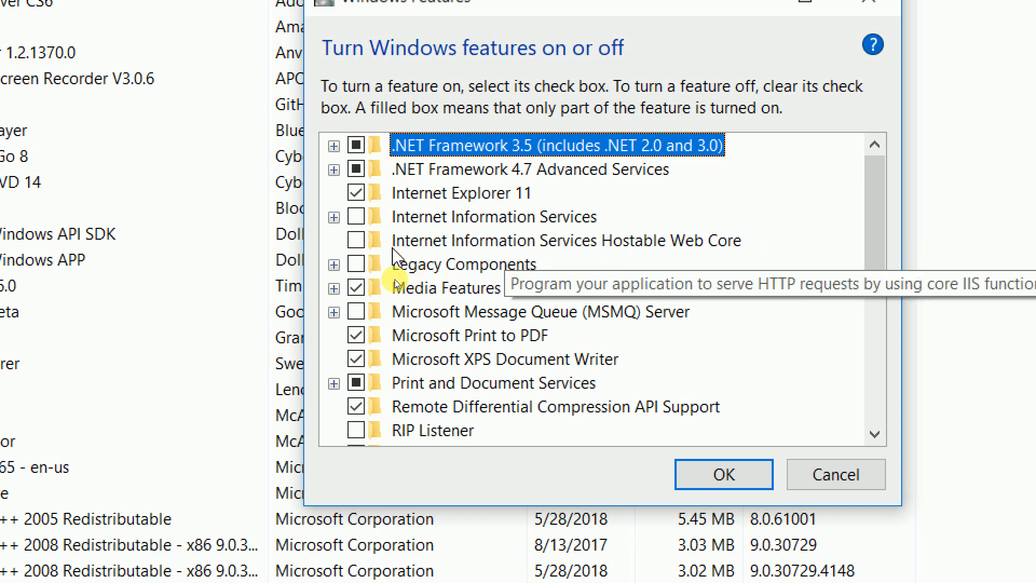
{"action": "mouse_move", "coordinate": [363, 253]}
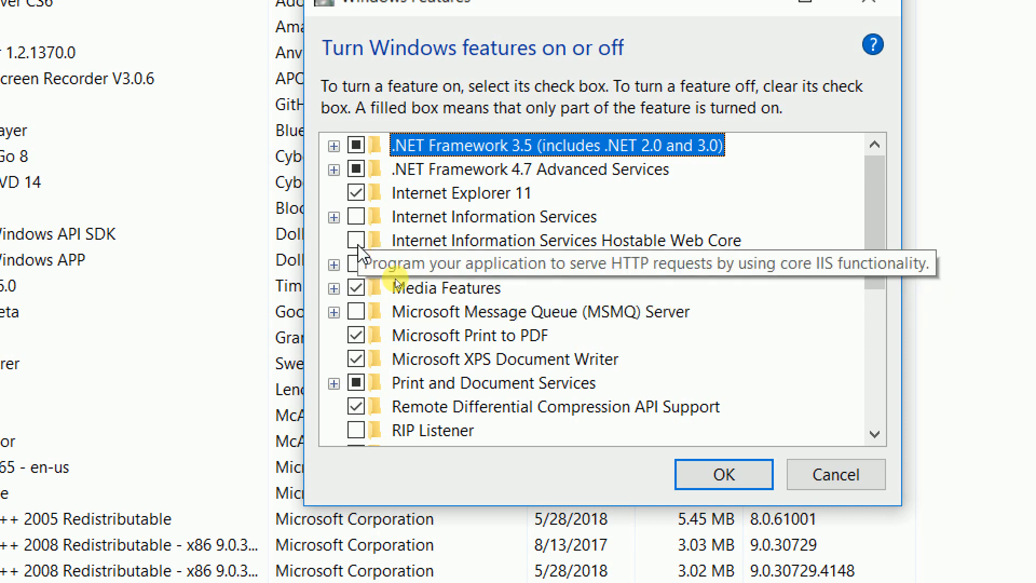
{"action": "mouse_move", "coordinate": [369, 238]}
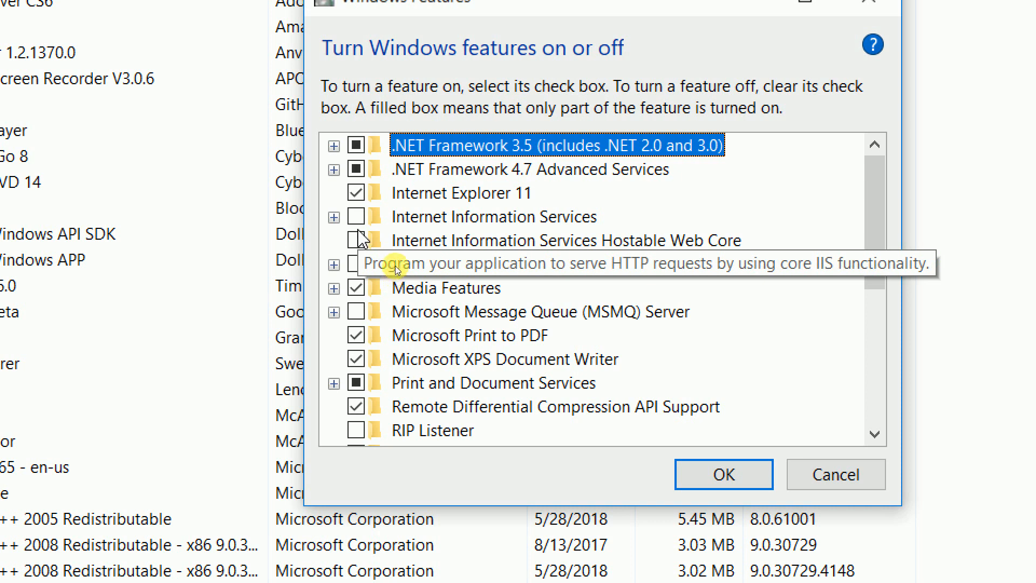
Tick the Internet Information Services checkbox in Windows Features.
{"action": "left_click", "coordinate": [492, 216]}
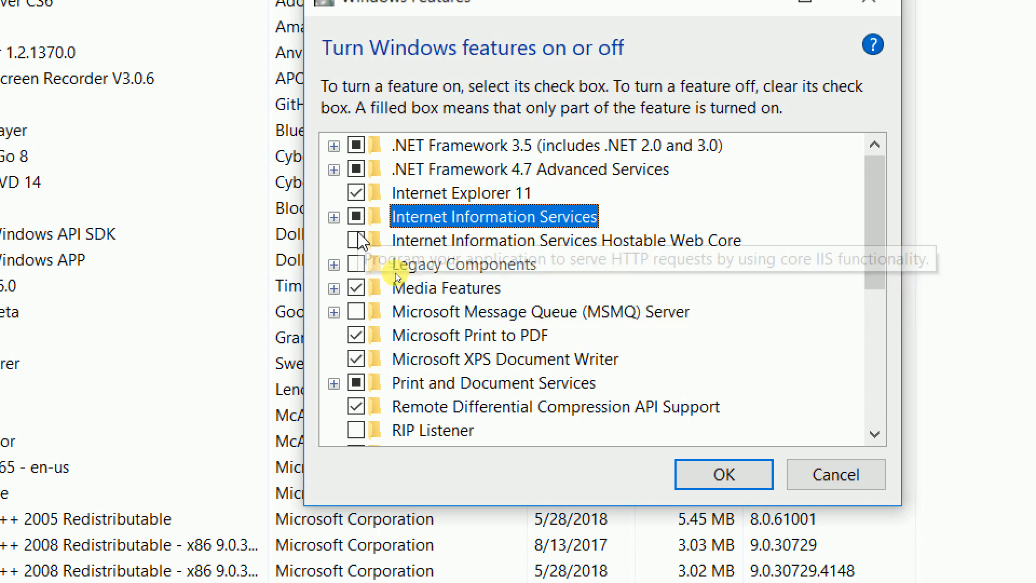
{"action": "mouse_move", "coordinate": [364, 248]}
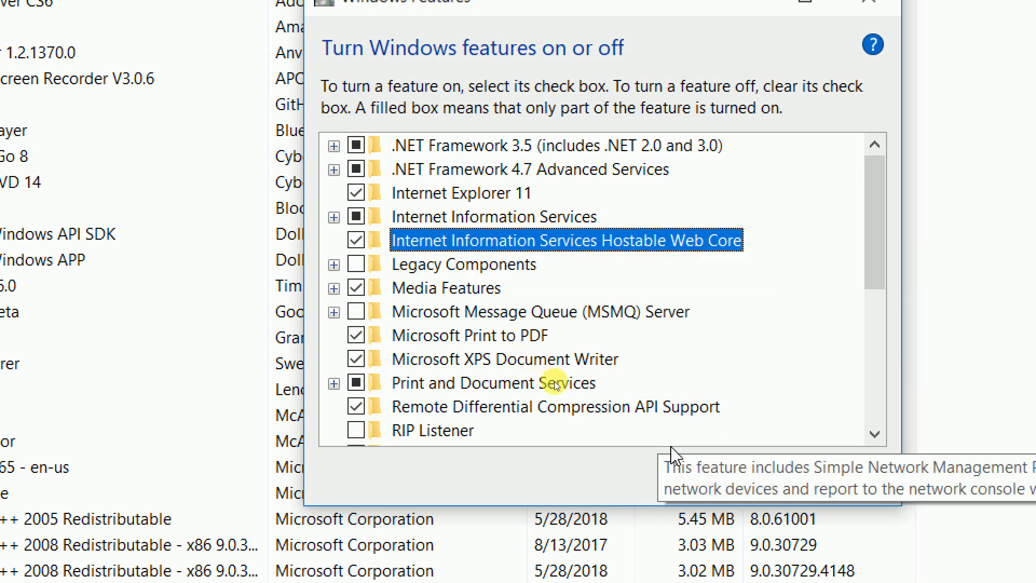
{"action": "mouse_move", "coordinate": [574, 397]}
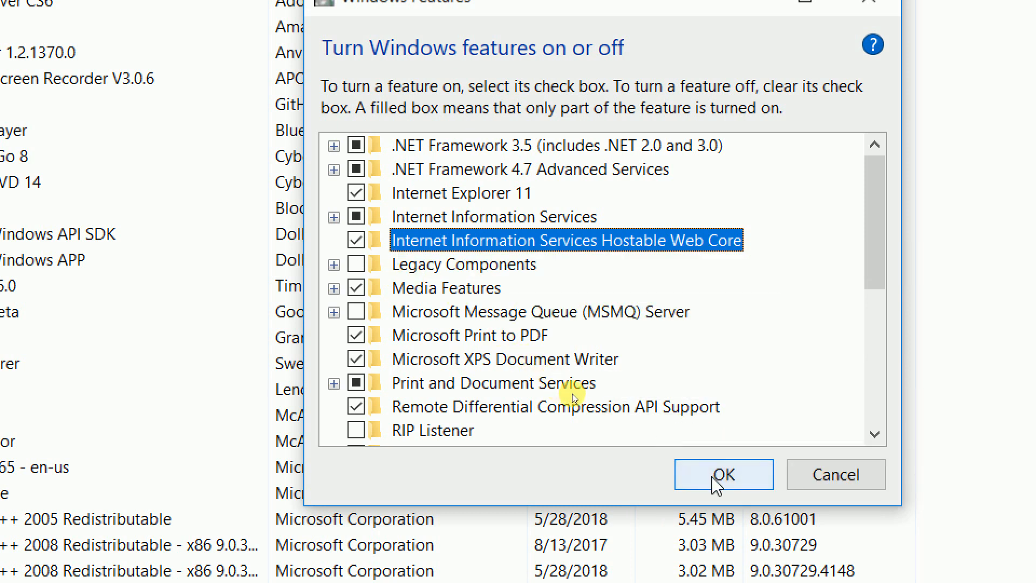
Apply the IIS feature changes with OK, then close the completion message.
{"action": "left_click", "coordinate": [722, 474]}
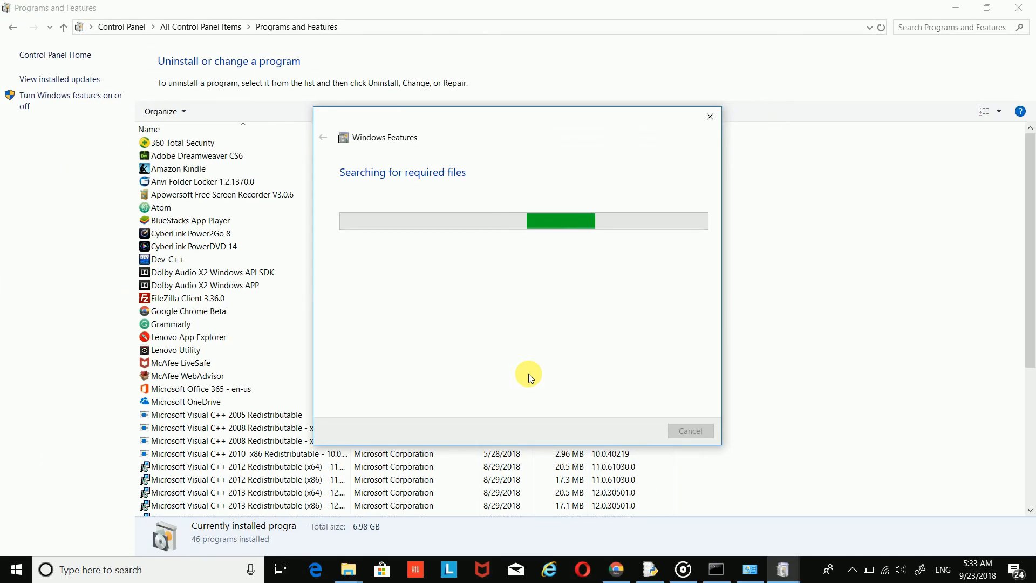
{"action": "mouse_move", "coordinate": [491, 247]}
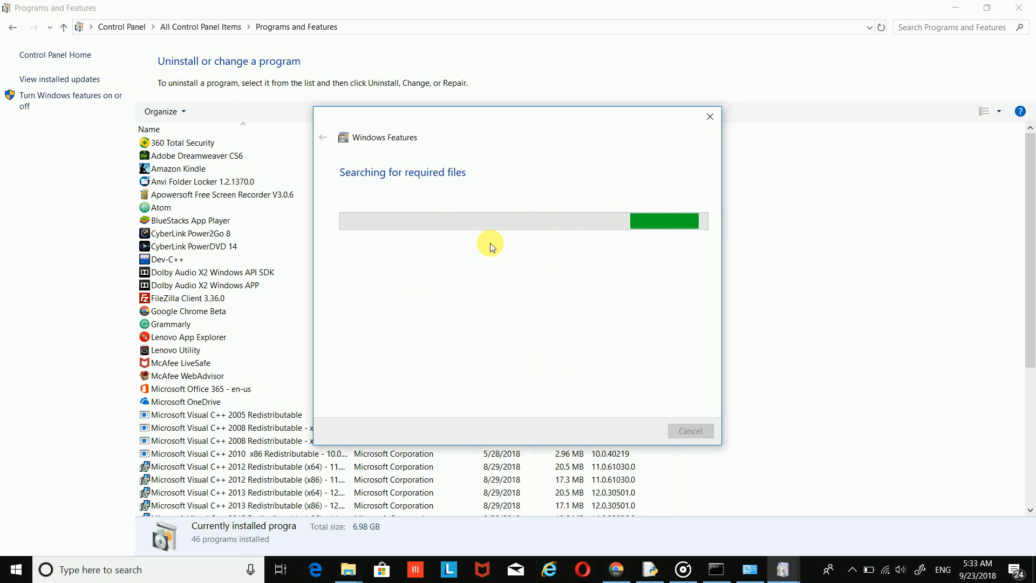
{"action": "mouse_move", "coordinate": [416, 303]}
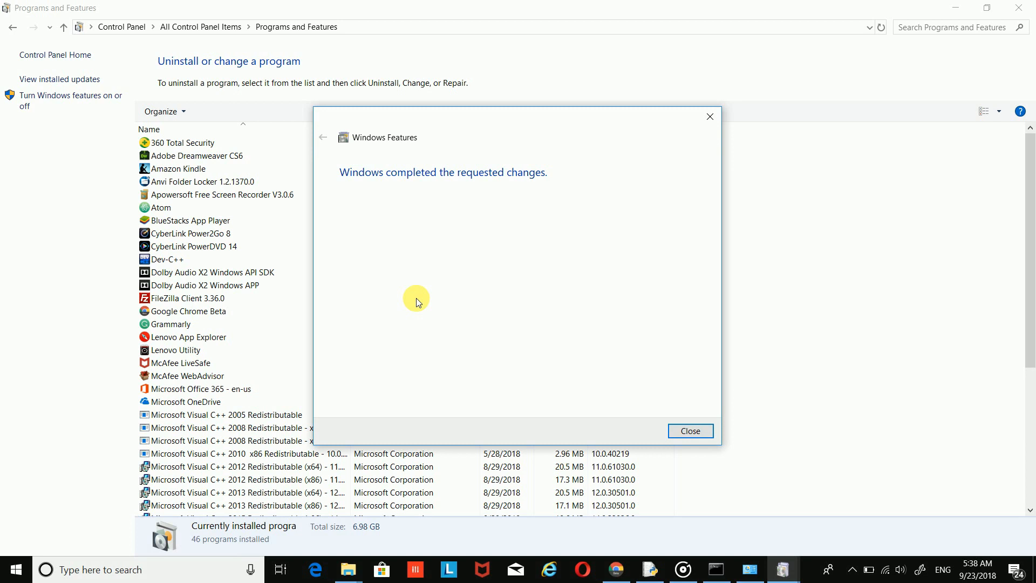
{"action": "left_click", "coordinate": [689, 431]}
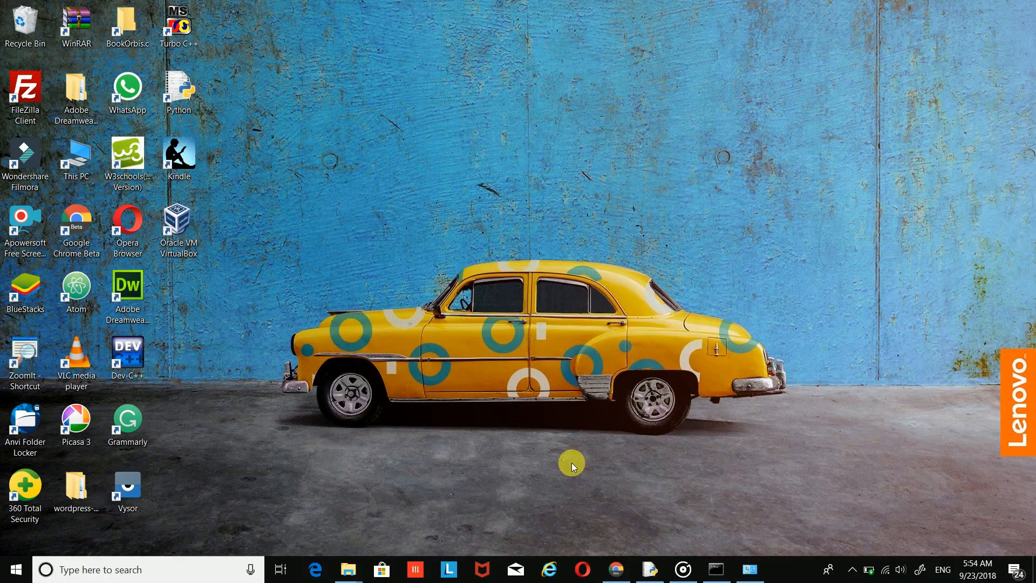